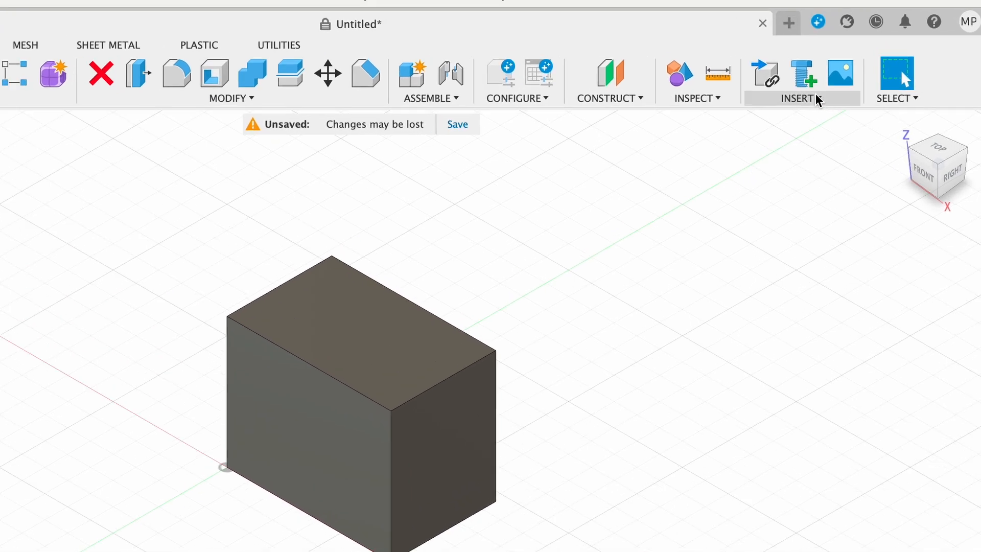
# Step: Expand the INSERT dropdown in the toolbar to reach Insert SVG
pyautogui.click(799, 99)
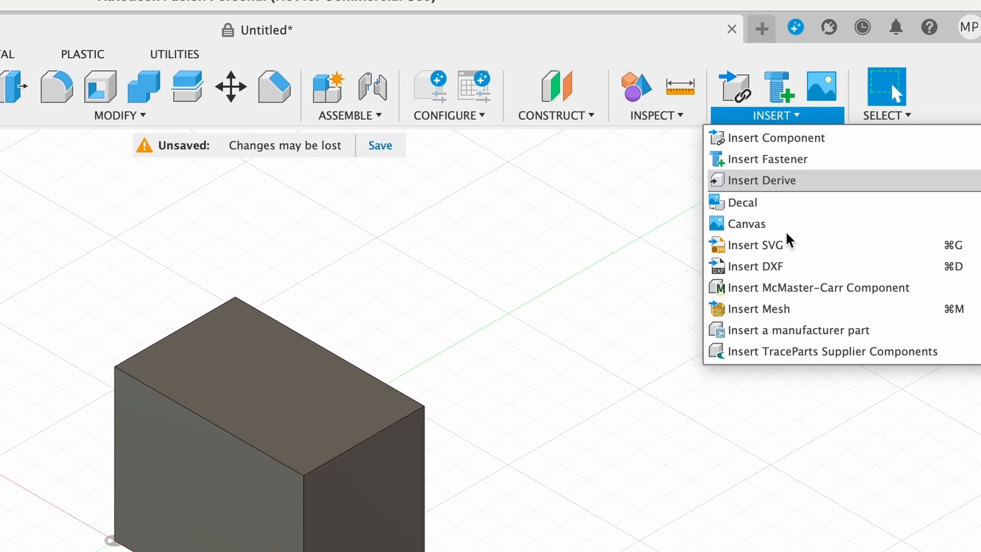
pyautogui.moveTo(786, 220)
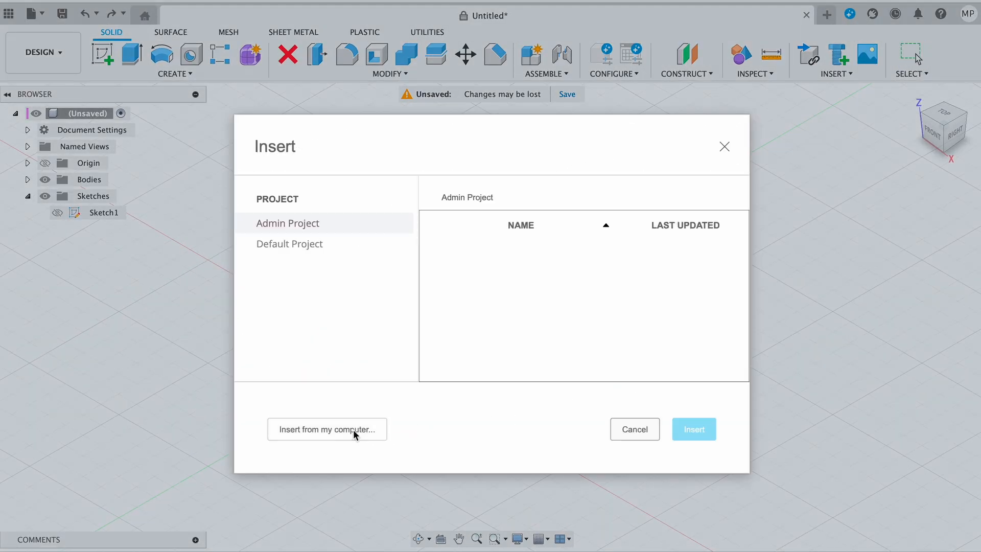
# Step: Choose the heart SVG file from the Other folder on the computer
pyautogui.click(326, 429)
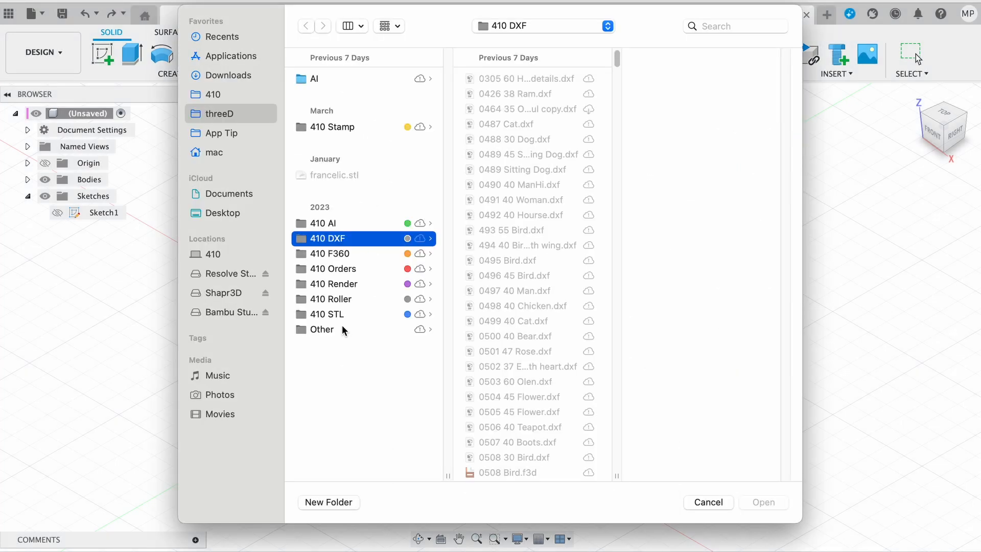
pyautogui.click(322, 329)
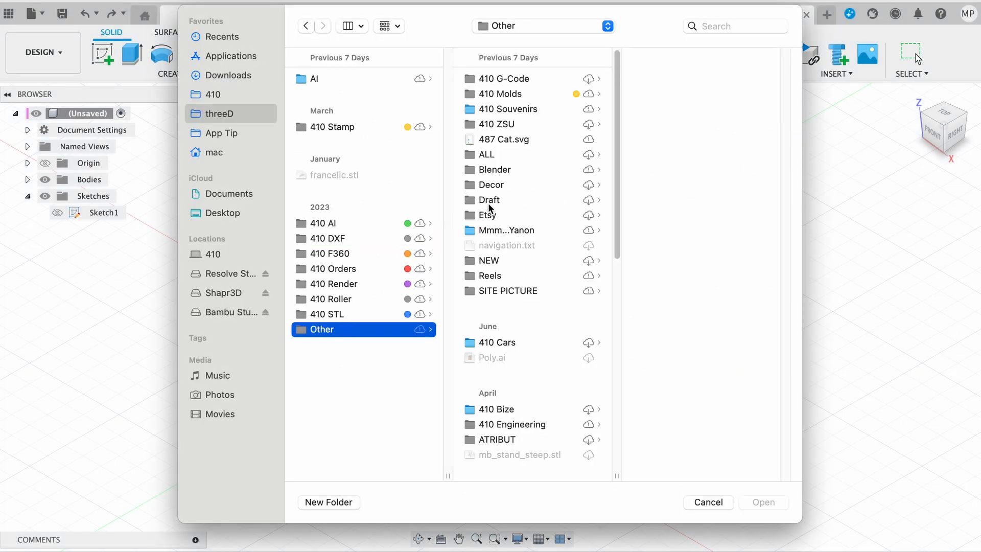
pyautogui.click(708, 502)
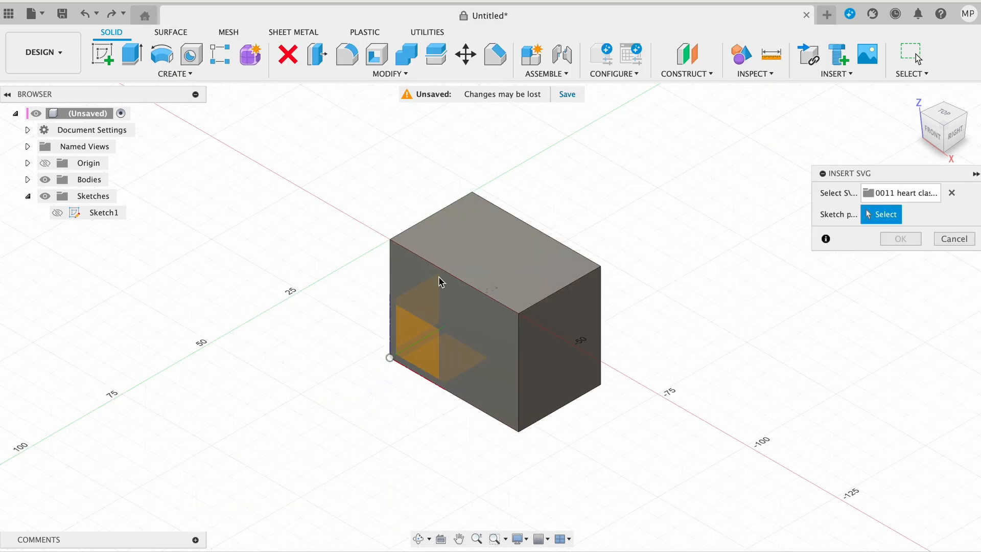
pyautogui.moveTo(464, 260)
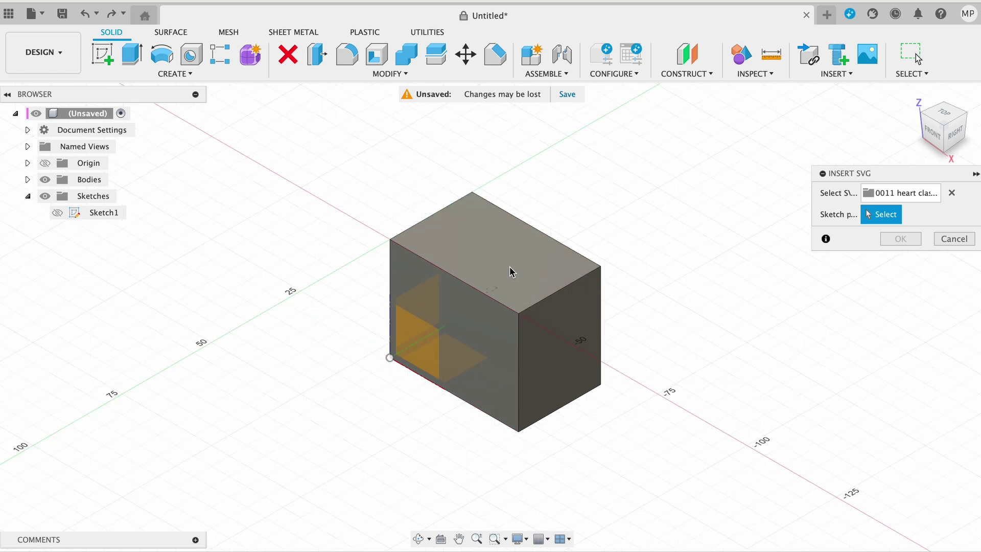
# Step: Assign the box's top face as the sketch plane for the heart SVG
pyautogui.click(942, 123)
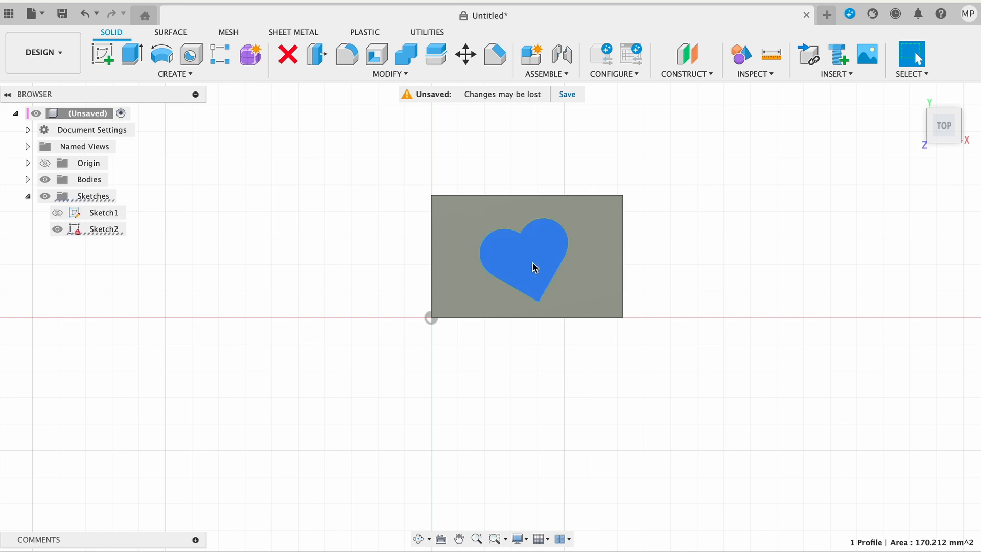
# Step: Start an Extrude and select the heart profile for a 25 mm cut into the box
pyautogui.click(131, 55)
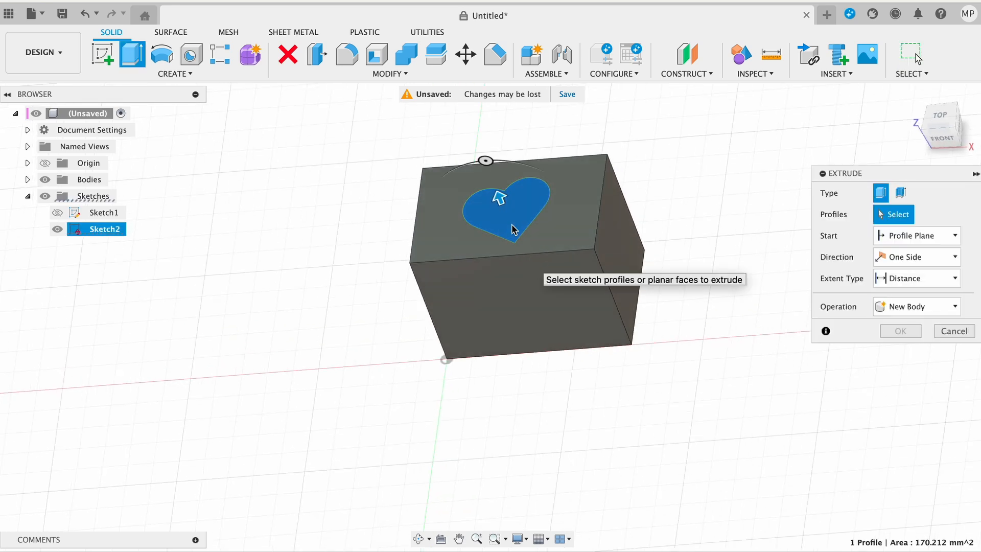
pyautogui.click(504, 200)
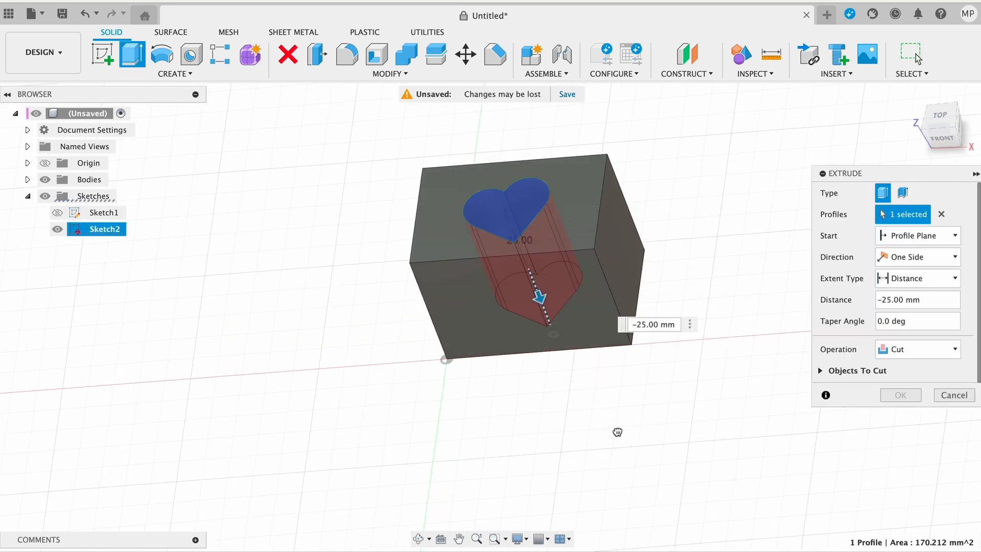